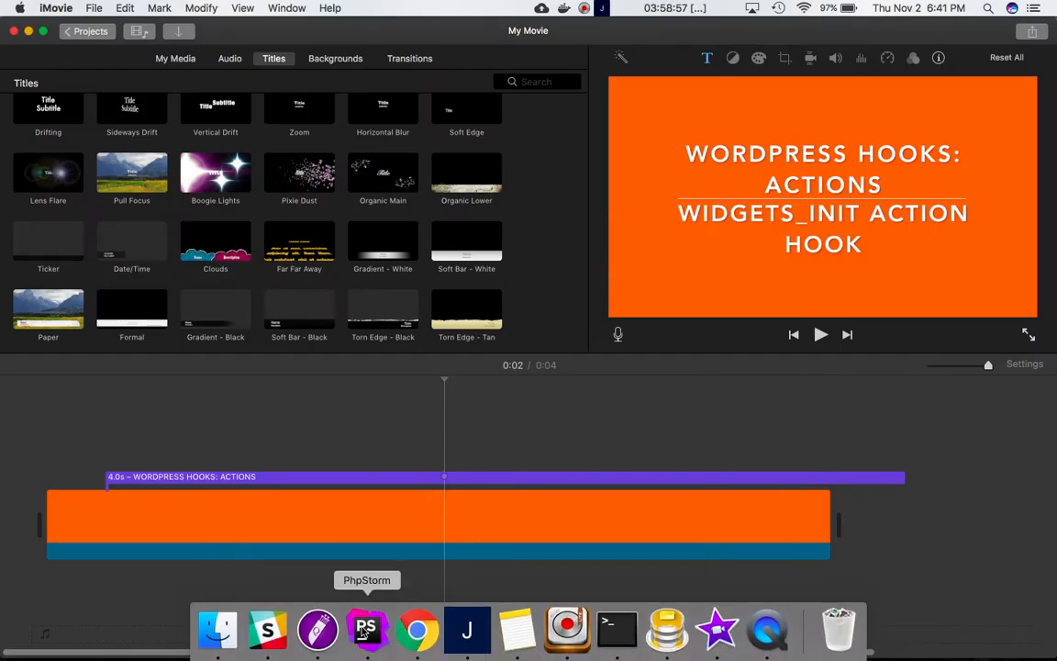
Step: Switch from the iMovie title card to PhpStorm showing the theme's functions.php
left_click(367, 629)
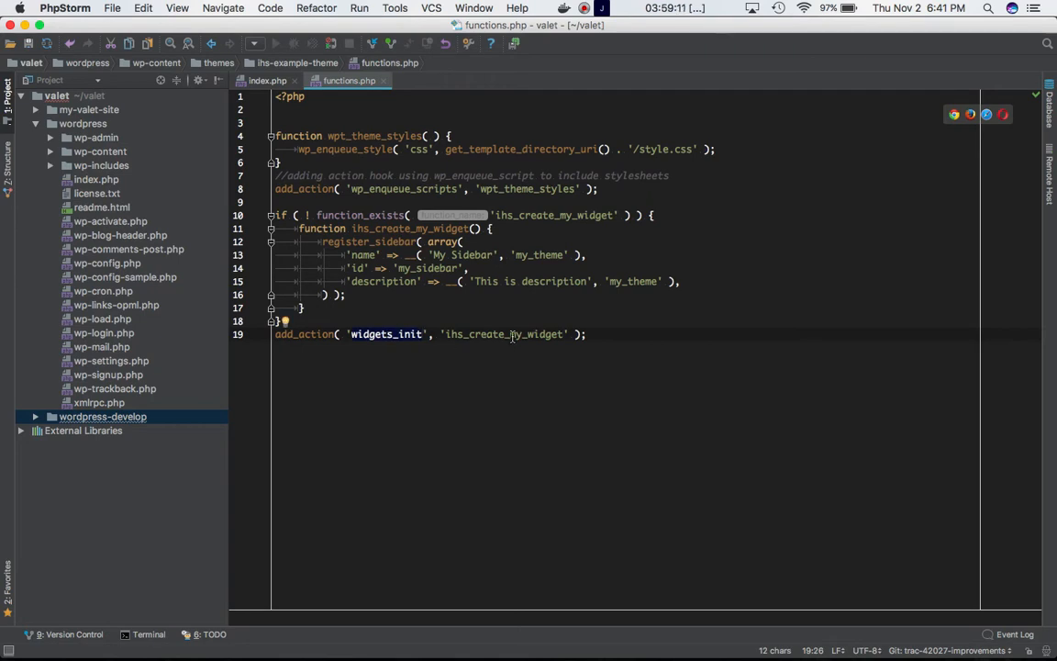
double_click(503, 334)
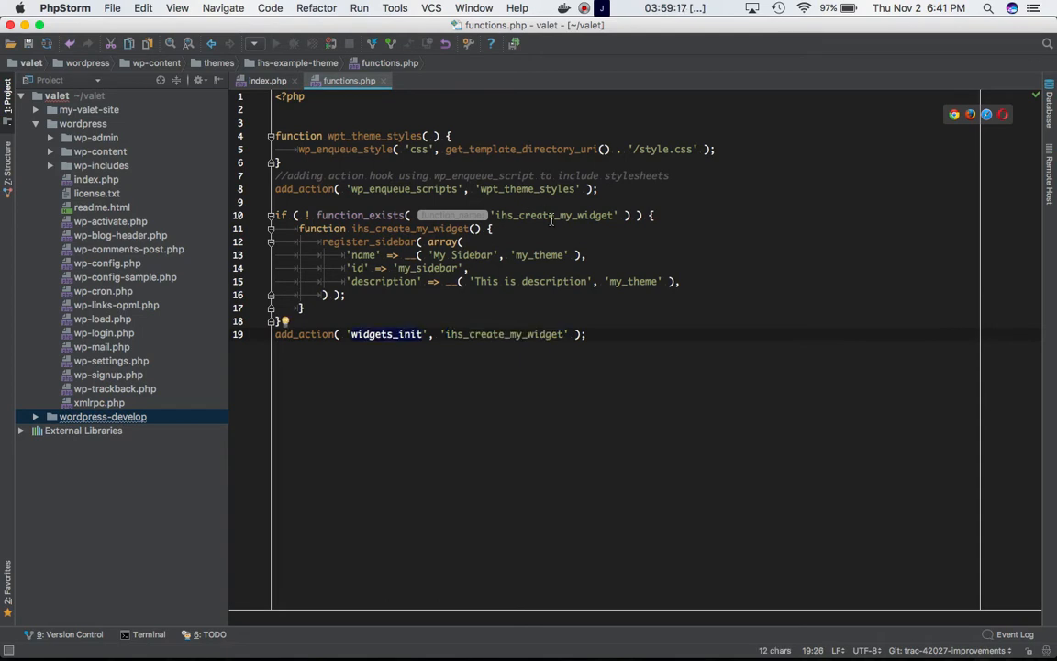
mouse_move(402, 235)
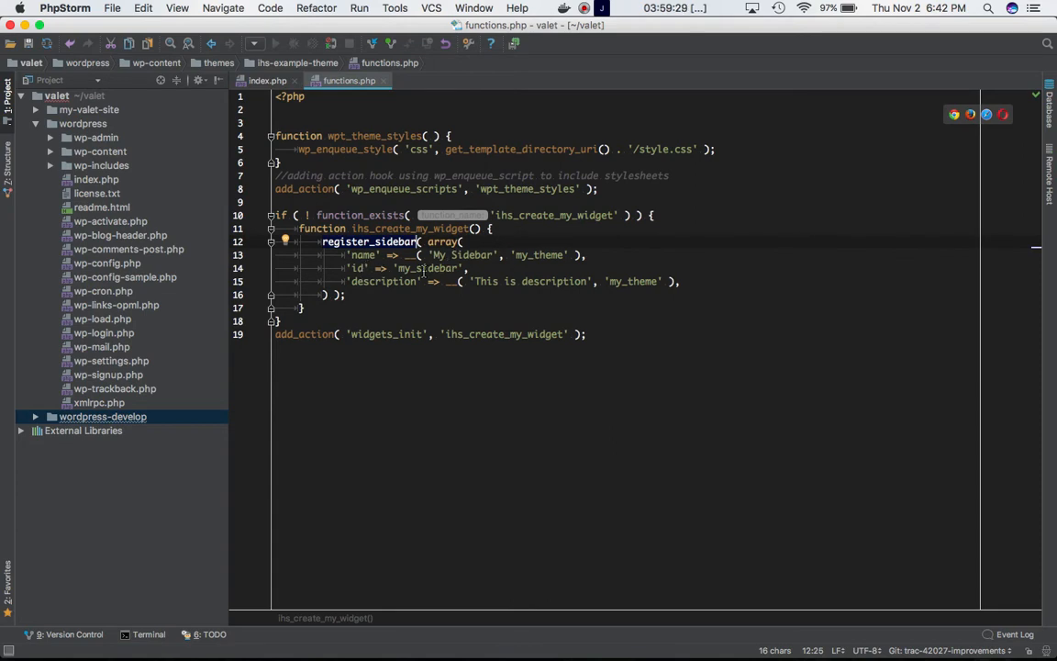
mouse_move(400, 301)
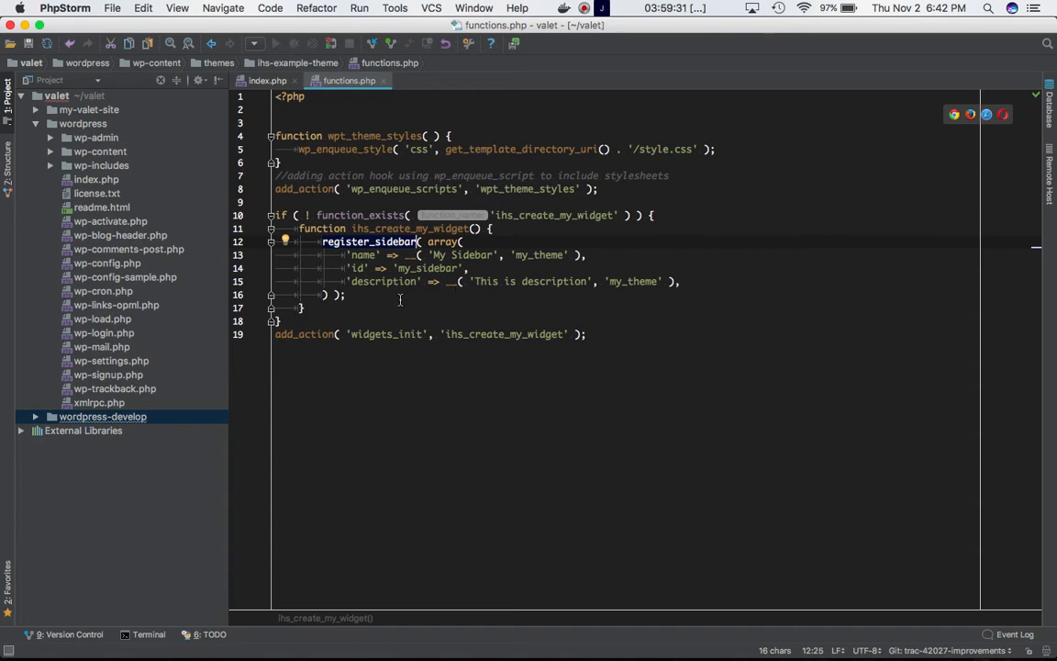
Step: View 'My Sidebar' on the WordPress Widgets admin page, then bring up the action hooks reference
left_click(416, 630)
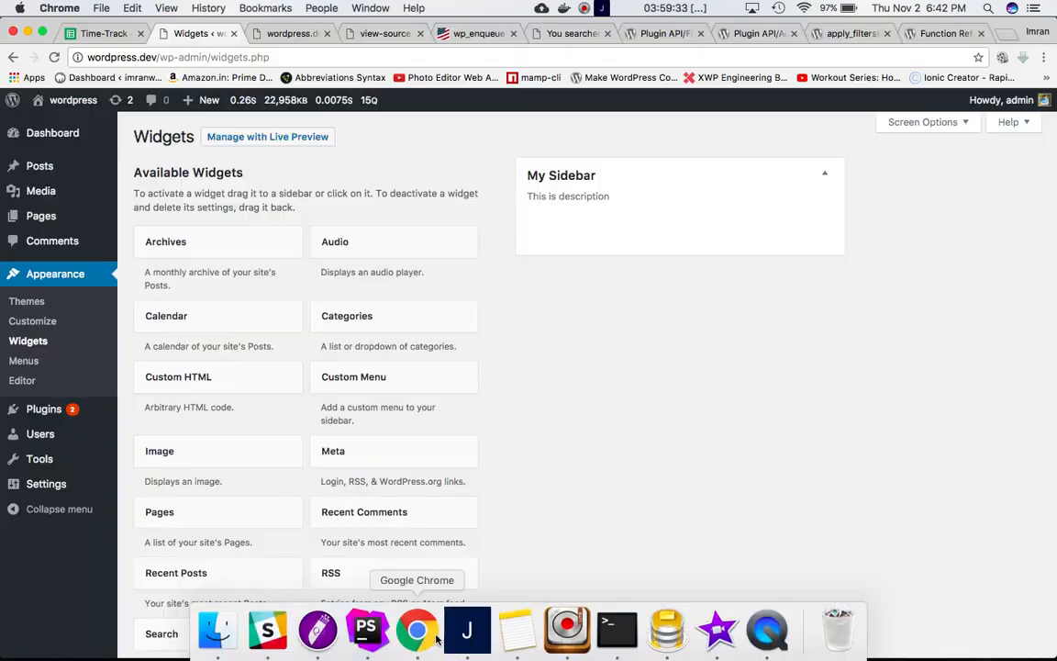
mouse_move(562, 307)
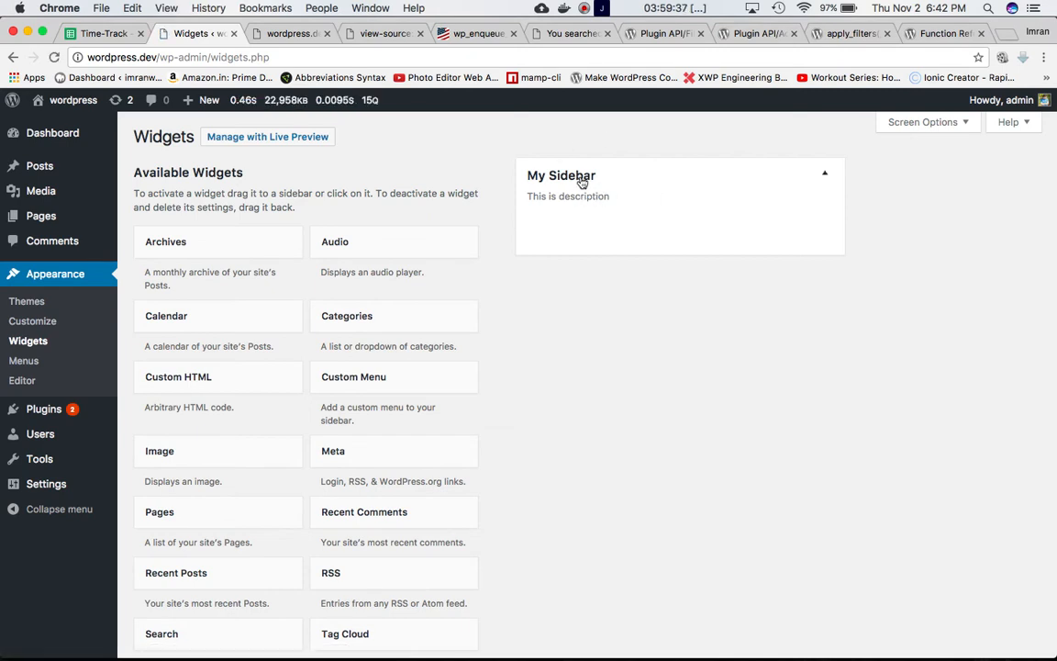
mouse_move(595, 198)
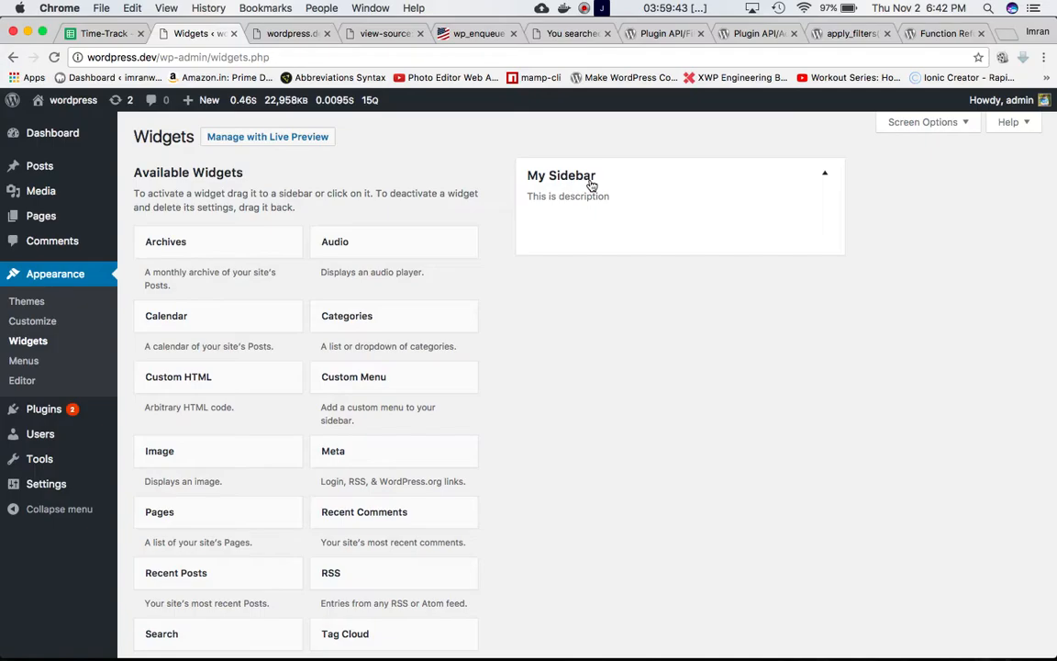
left_click(583, 8)
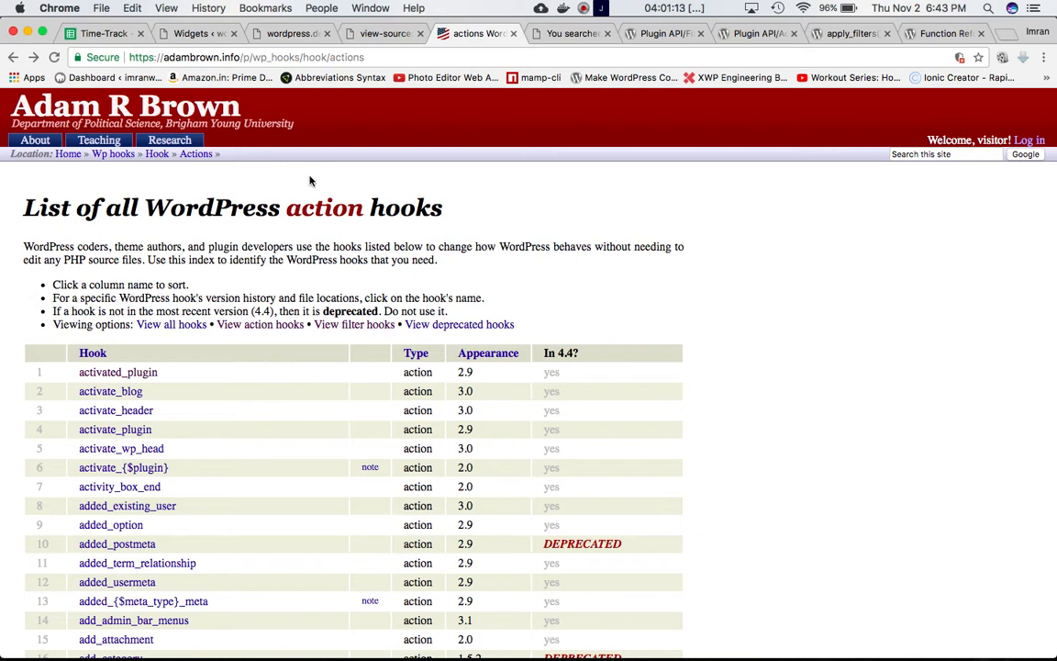
mouse_move(253, 75)
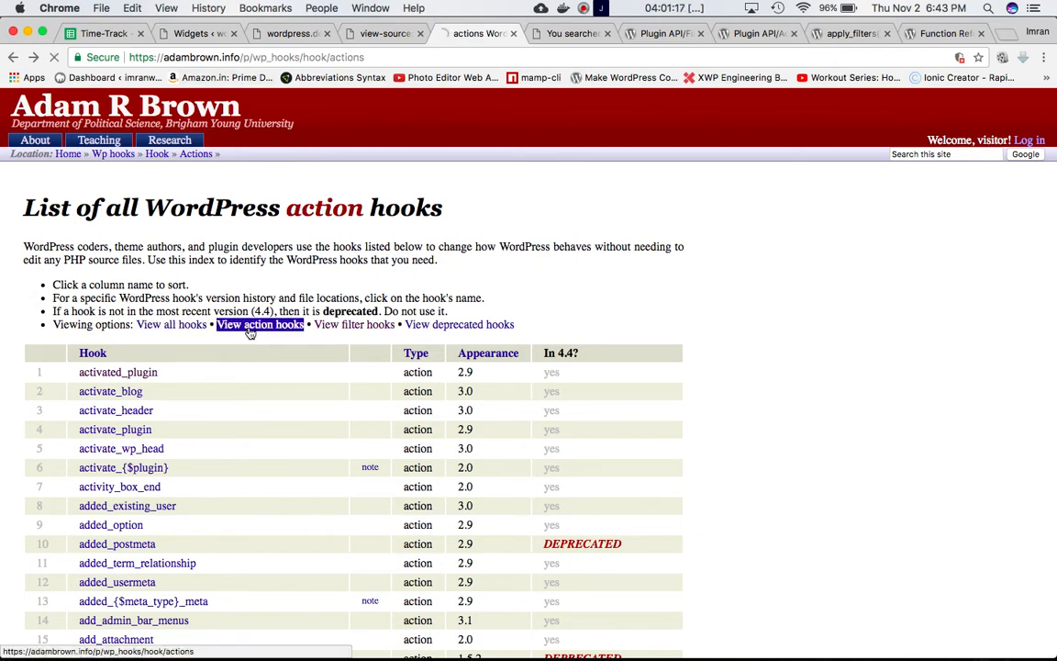
mouse_move(866, 341)
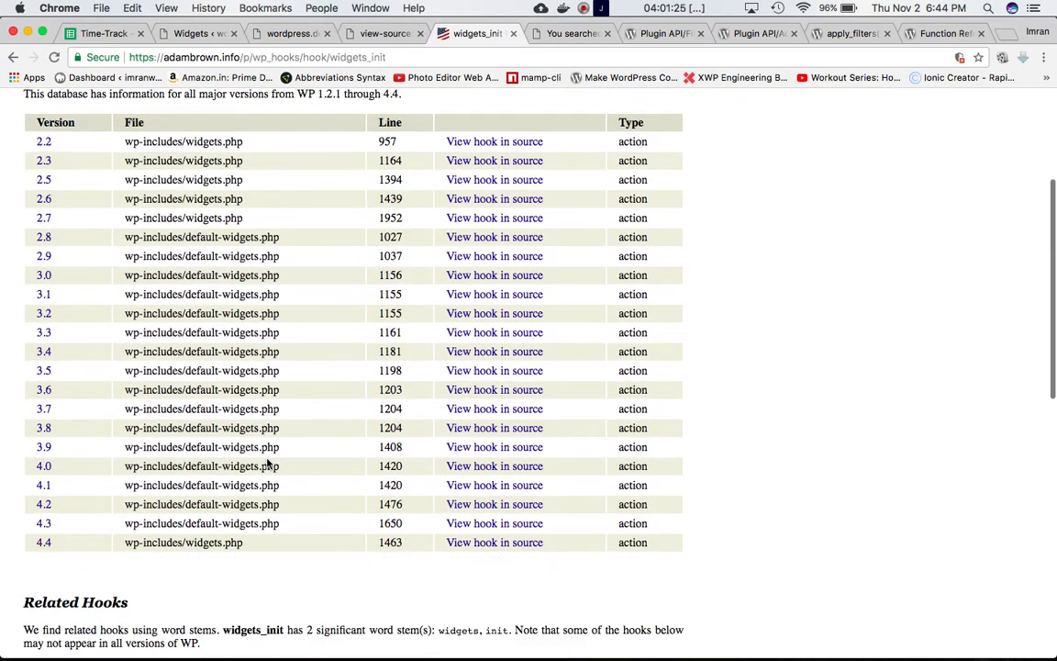
Step: Review the widgets_init version table (wp-includes/widgets.php line 1463 in 4.4) and return to PhpStorm
scroll("down", 3)
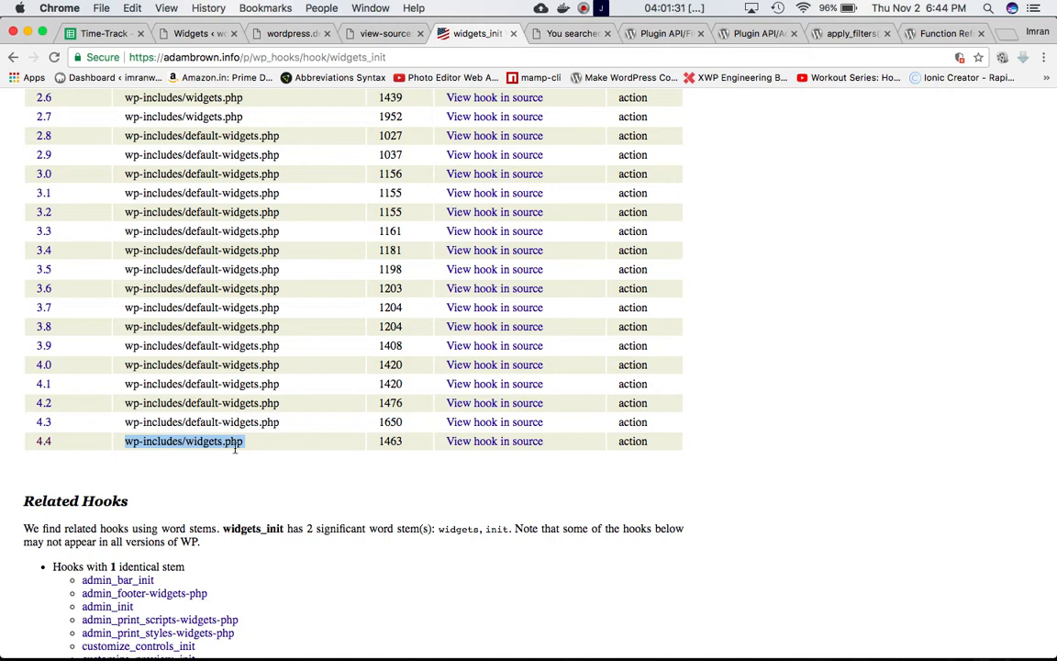
mouse_move(367, 629)
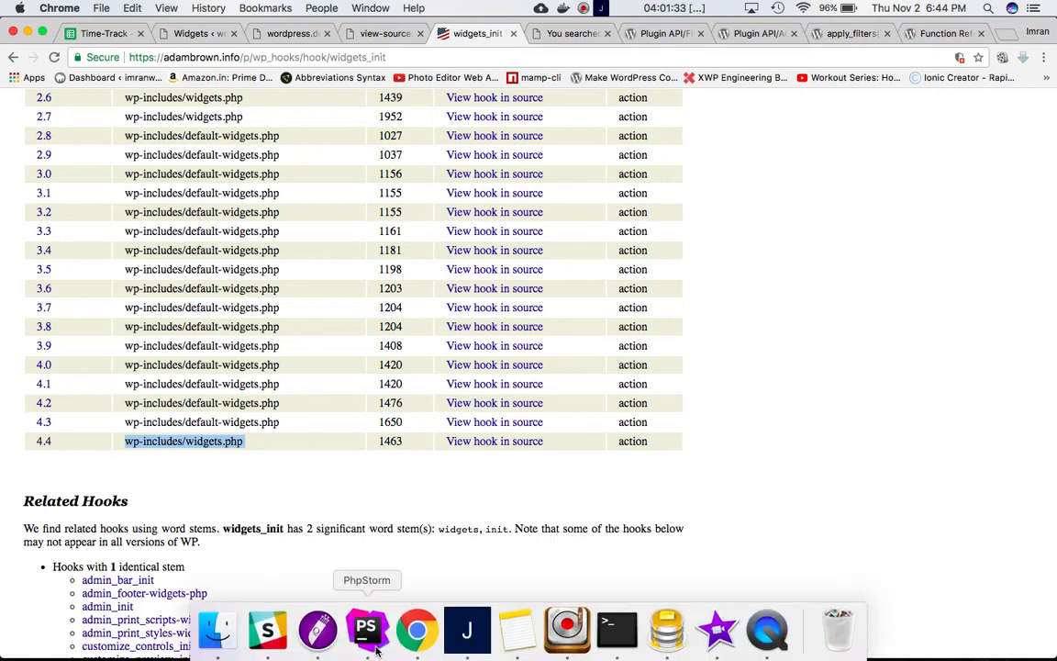
left_click(368, 630)
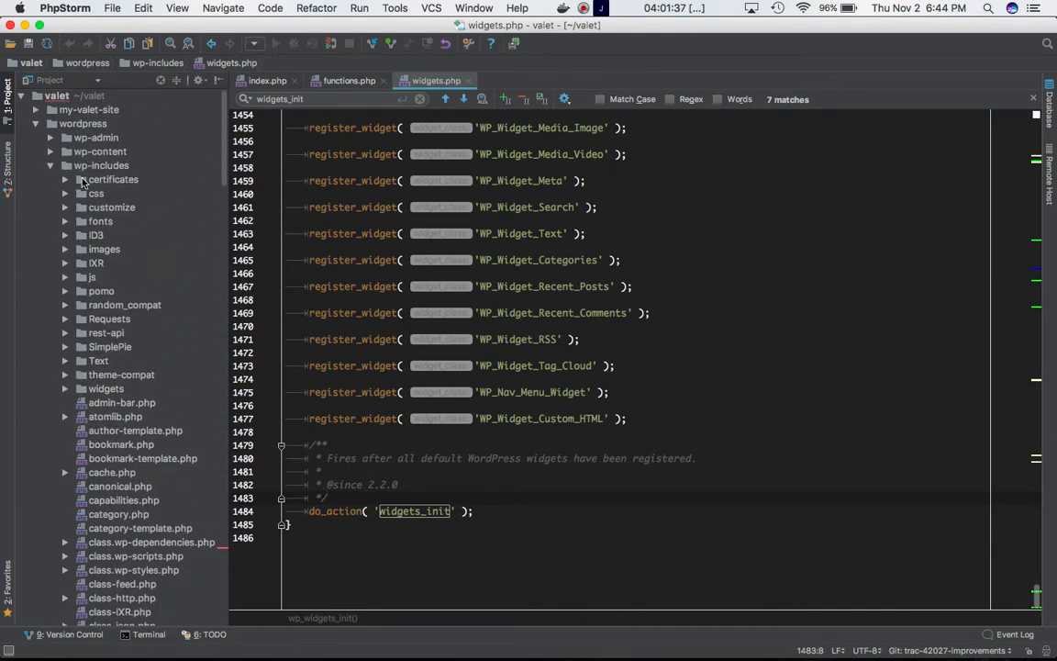
Step: Scroll through wp_widgets_init's default widget registrations down to do_action('widgets_init')
scroll("down", 3)
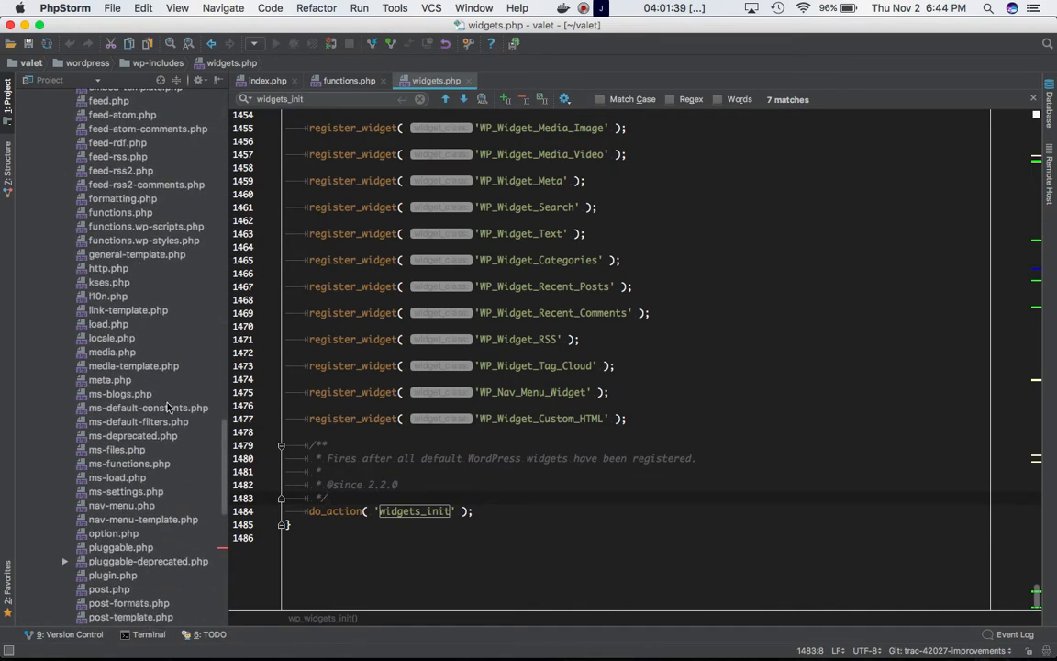
scroll("down", 3)
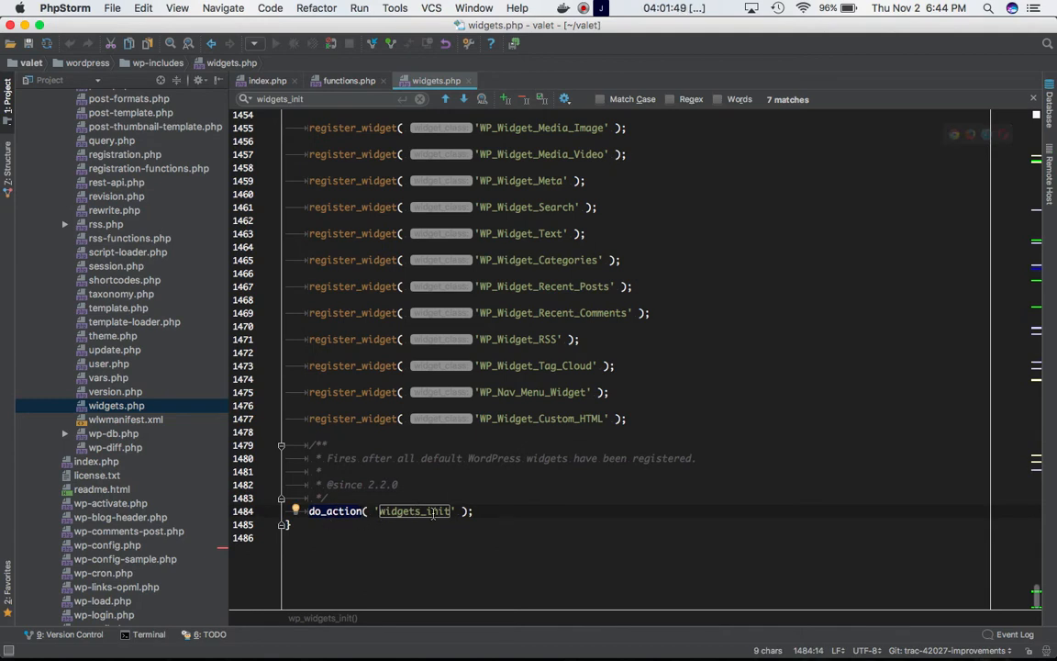
scroll("up", 3)
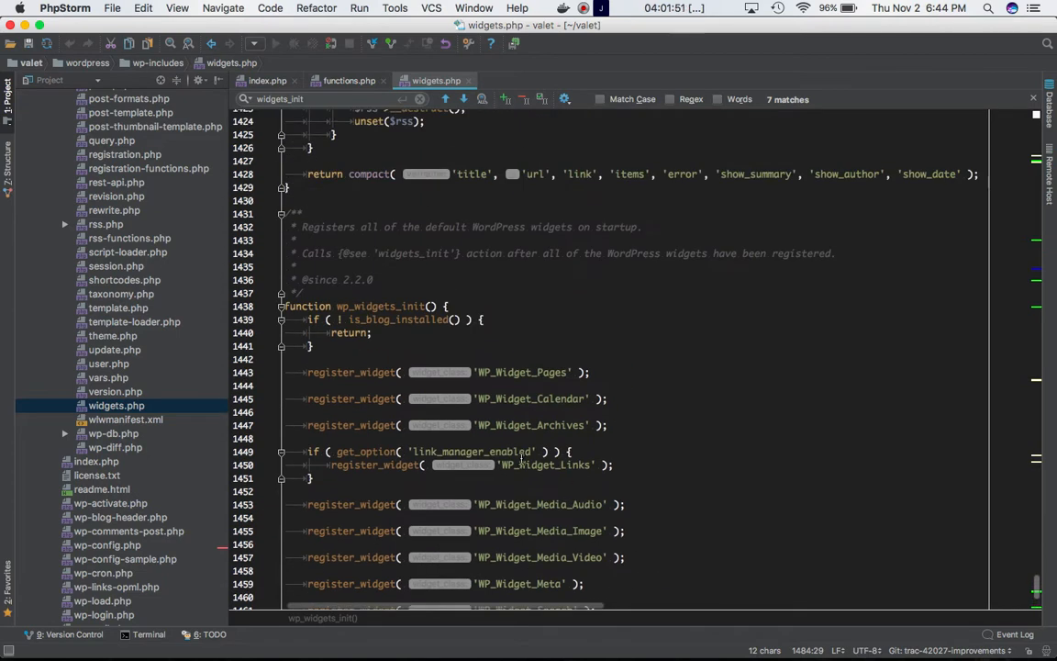
scroll("down", 3)
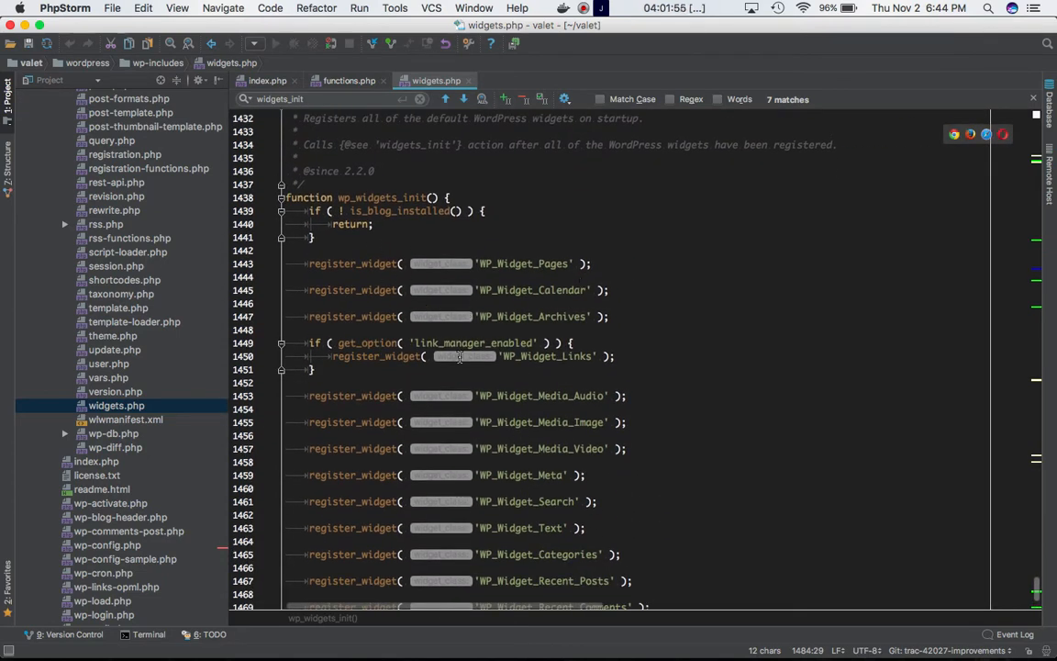
scroll("up", 3)
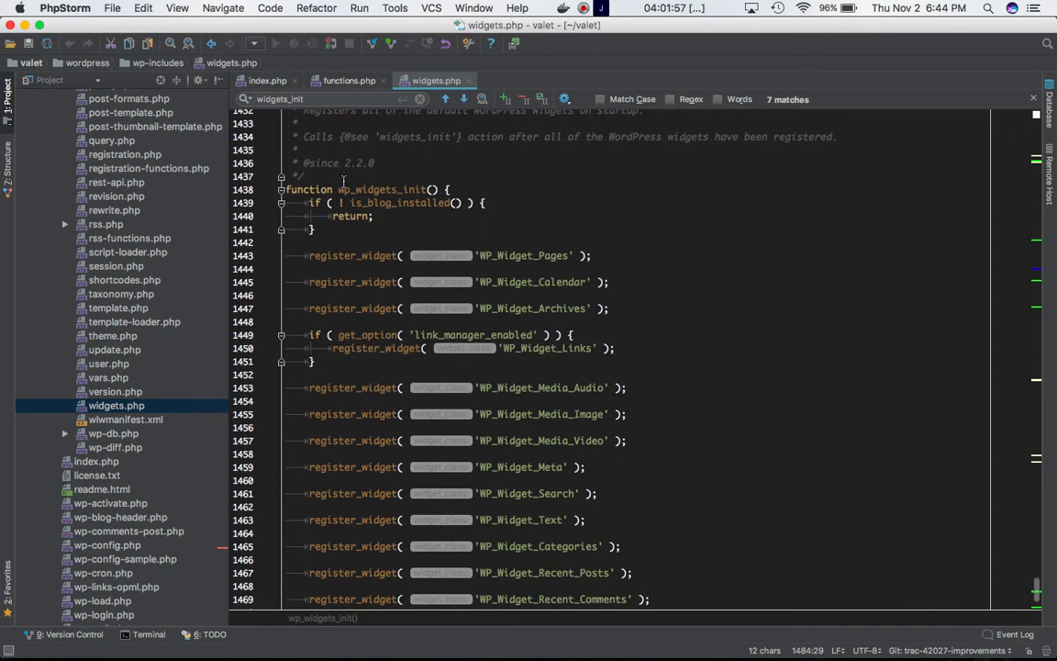
mouse_move(426, 292)
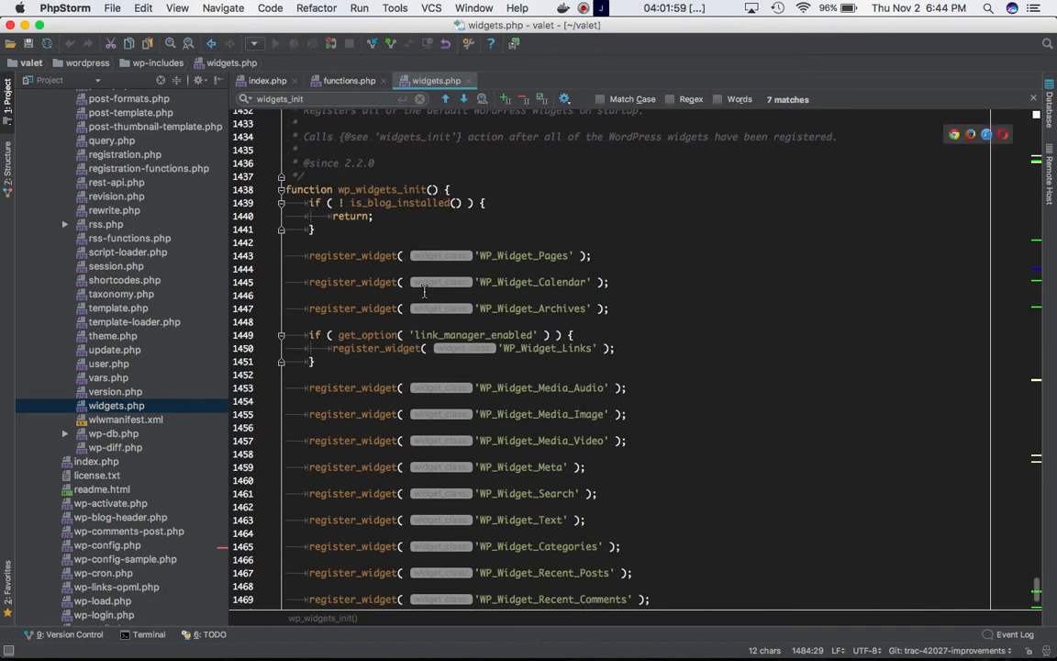
scroll("down", 3)
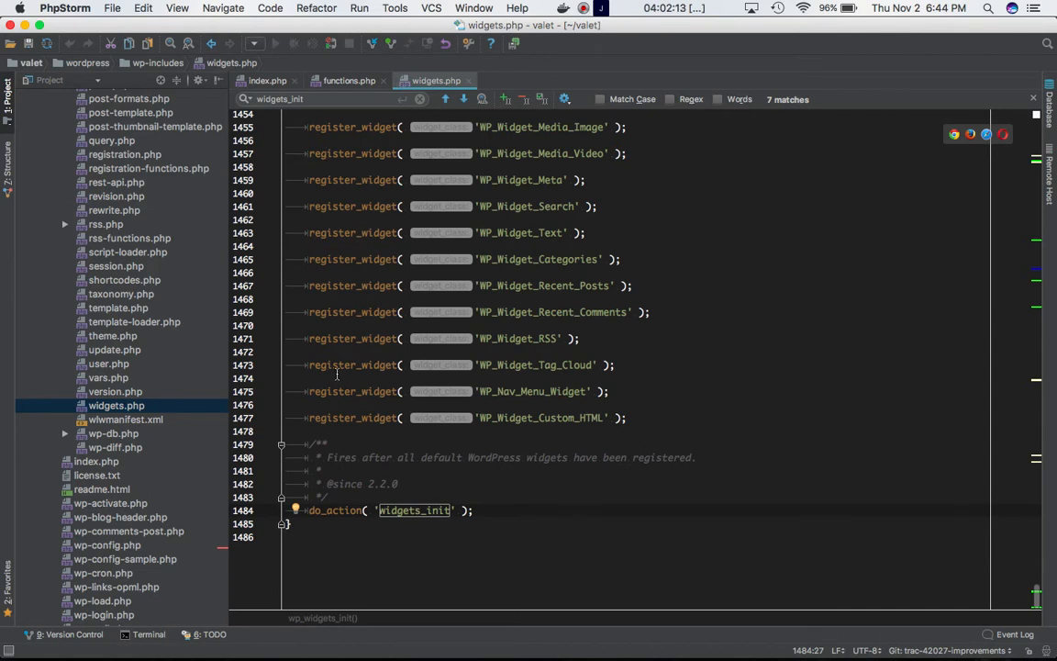
mouse_move(448, 415)
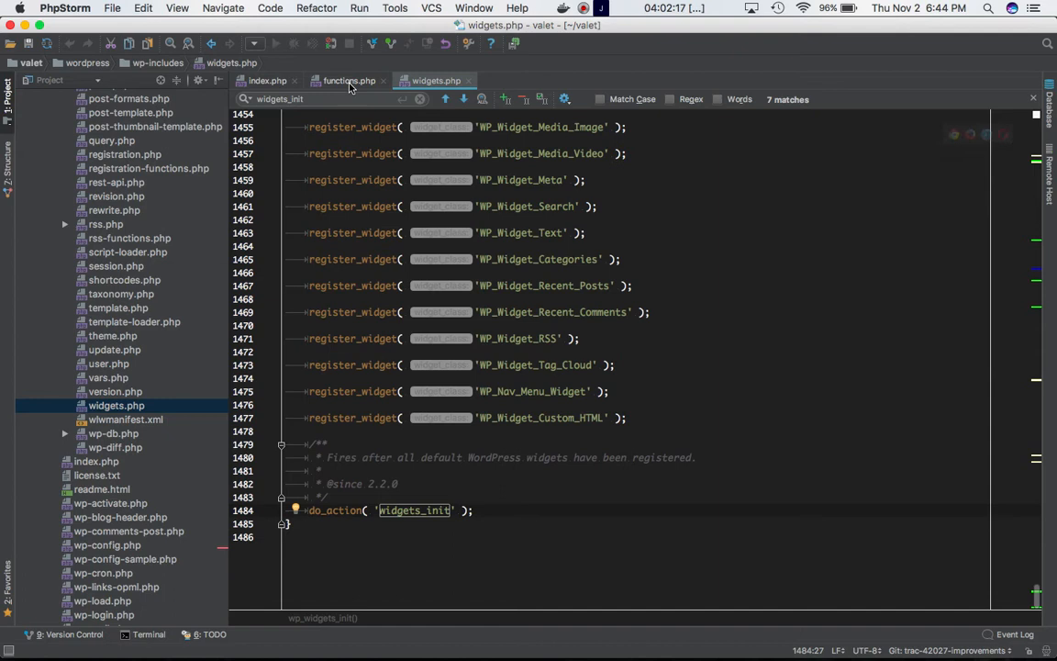
Step: Highlight widgets_init in do_action, review the function's docblock, then return to the browser's hook reference
left_click(349, 81)
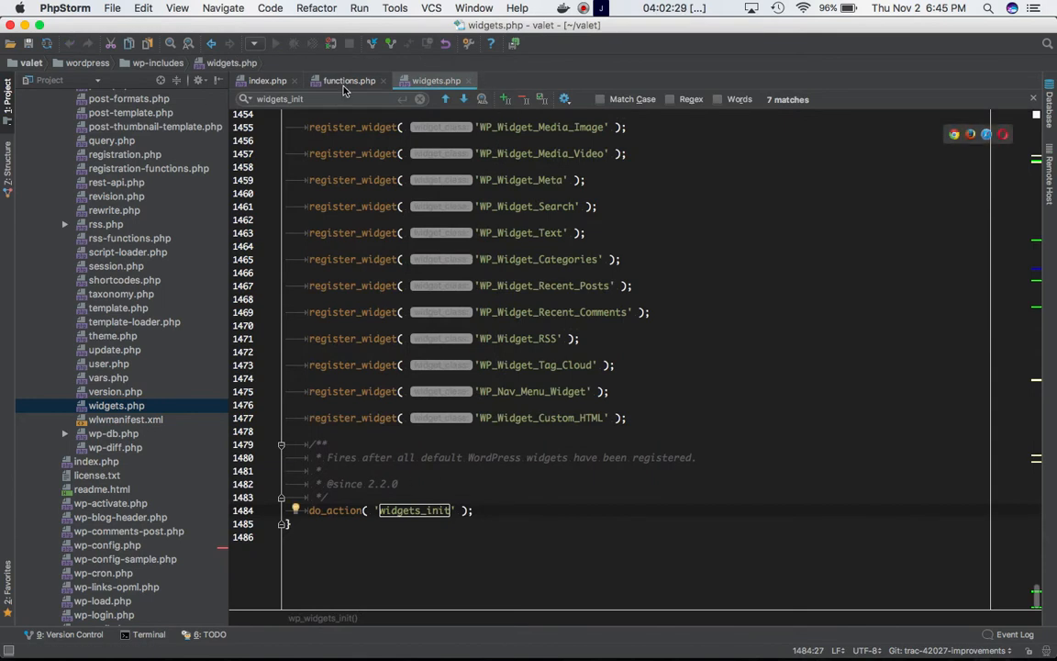
left_click(349, 81)
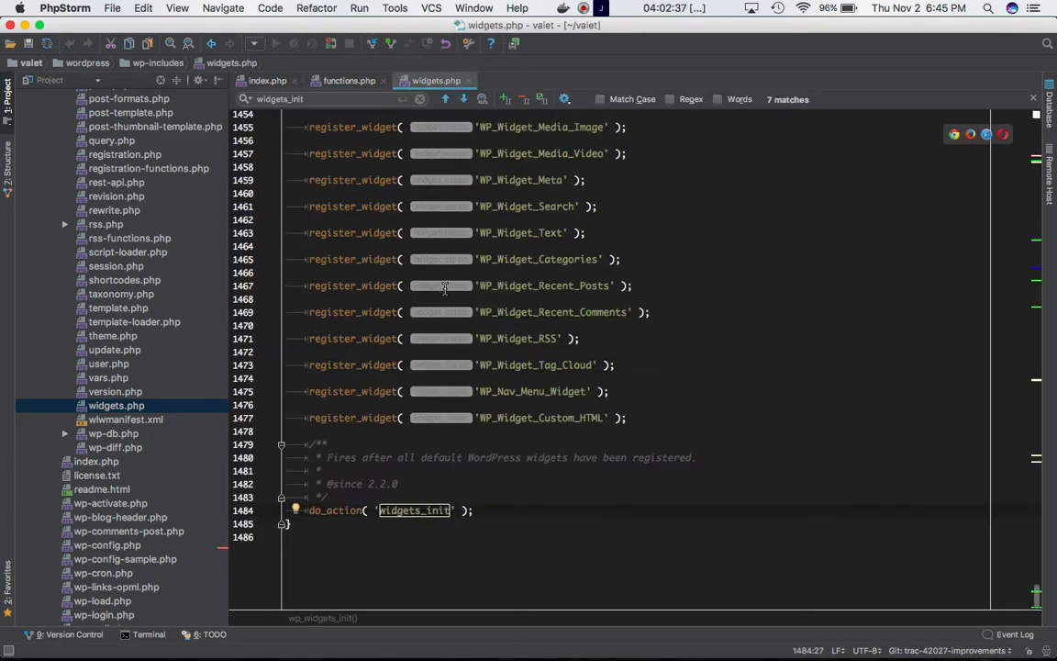
scroll("up", 3)
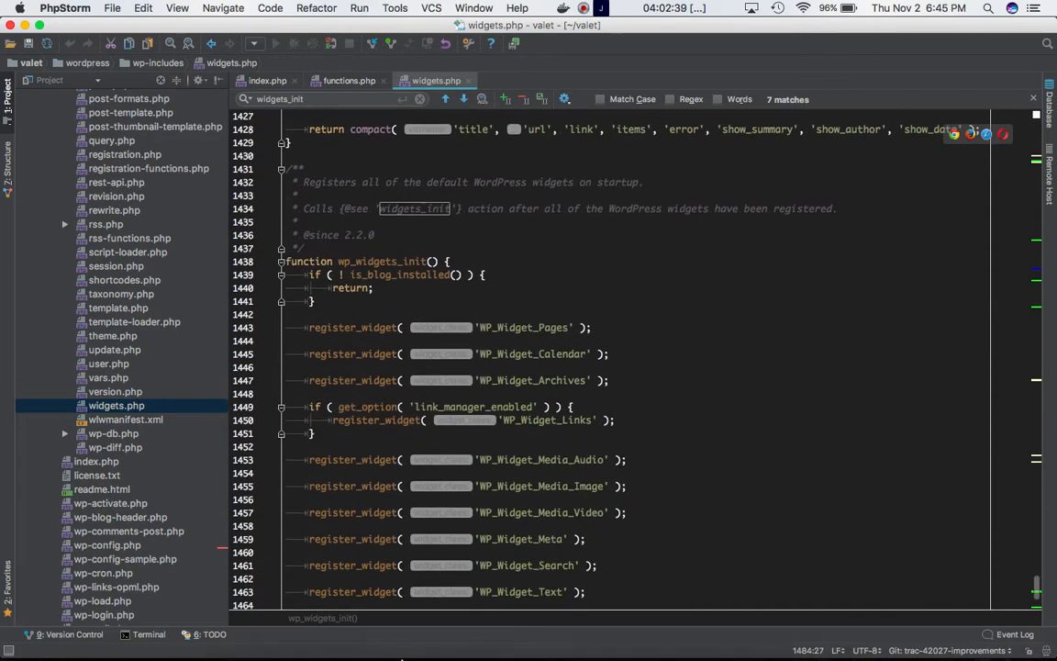
mouse_move(417, 627)
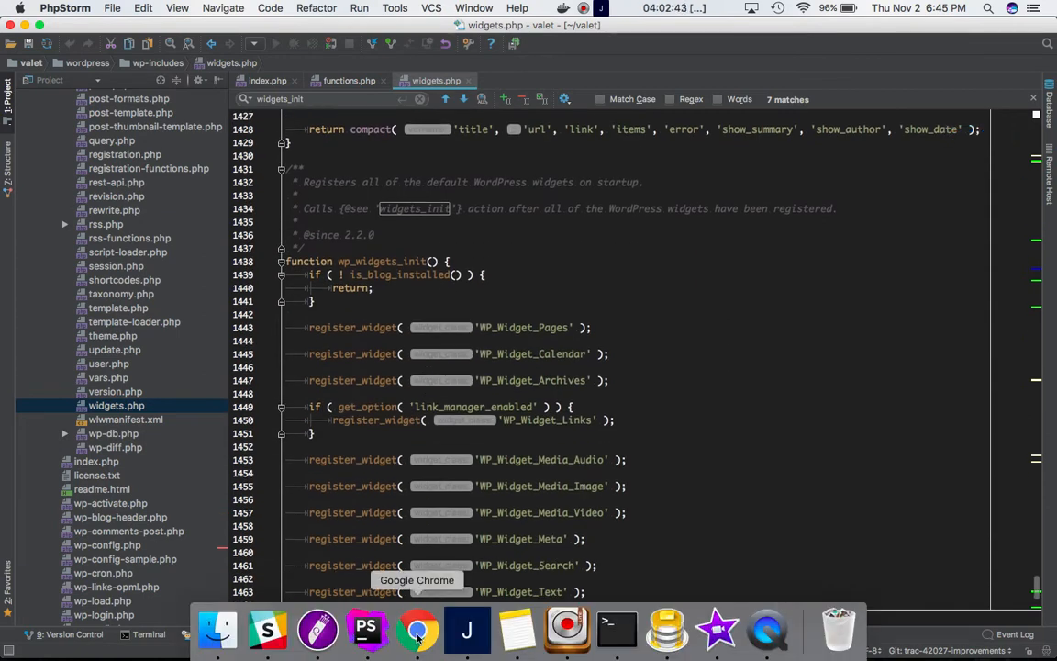
left_click(417, 630)
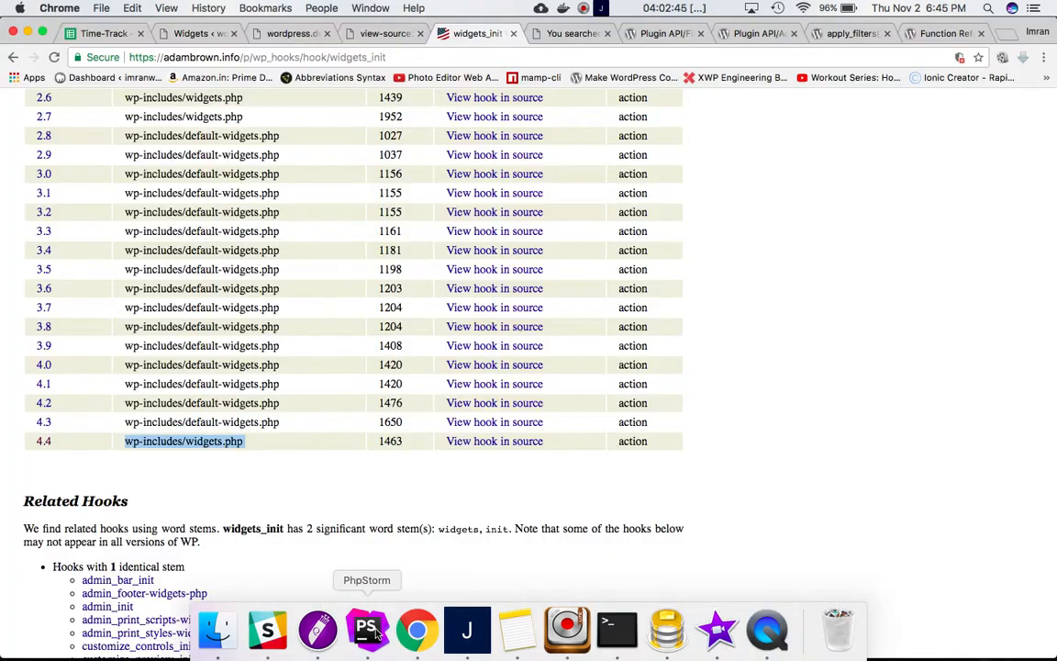